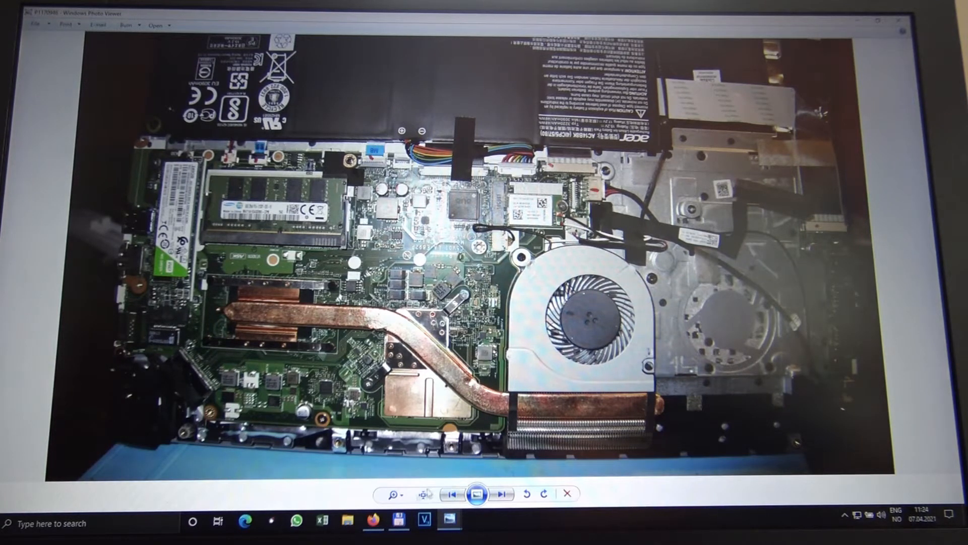
mouse_move(392, 507)
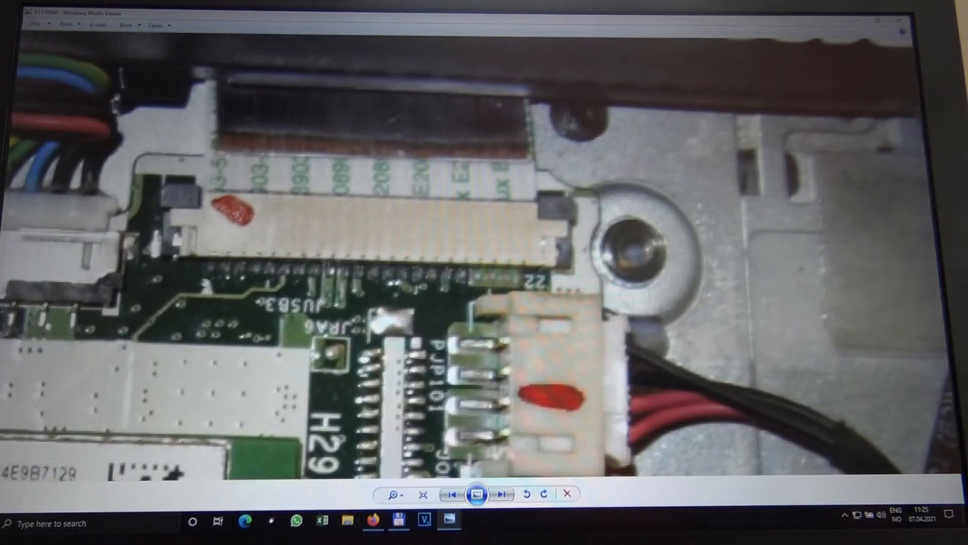
Show the Ethernet connection details for the Realtek PCIe GbE Family Controller, including its physical address.
left_click(504, 493)
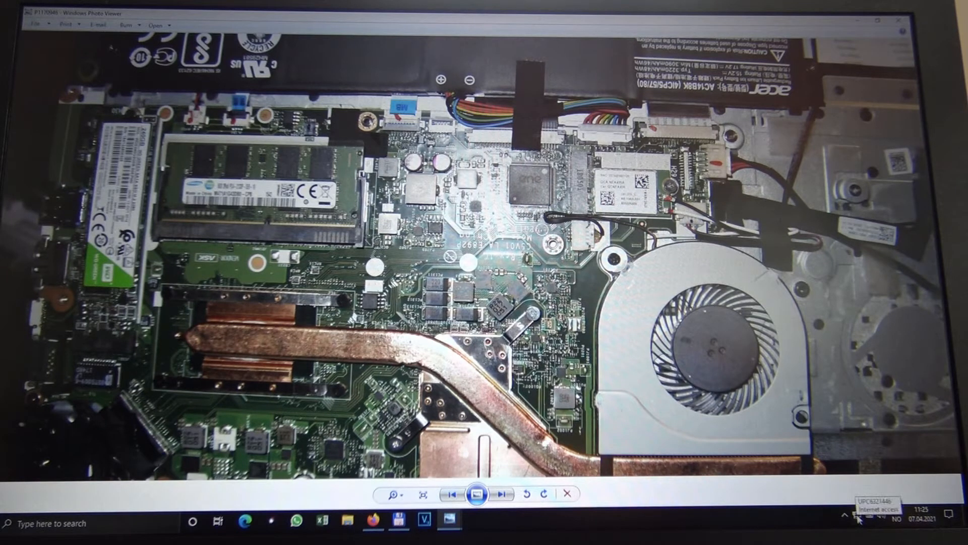
left_click(858, 518)
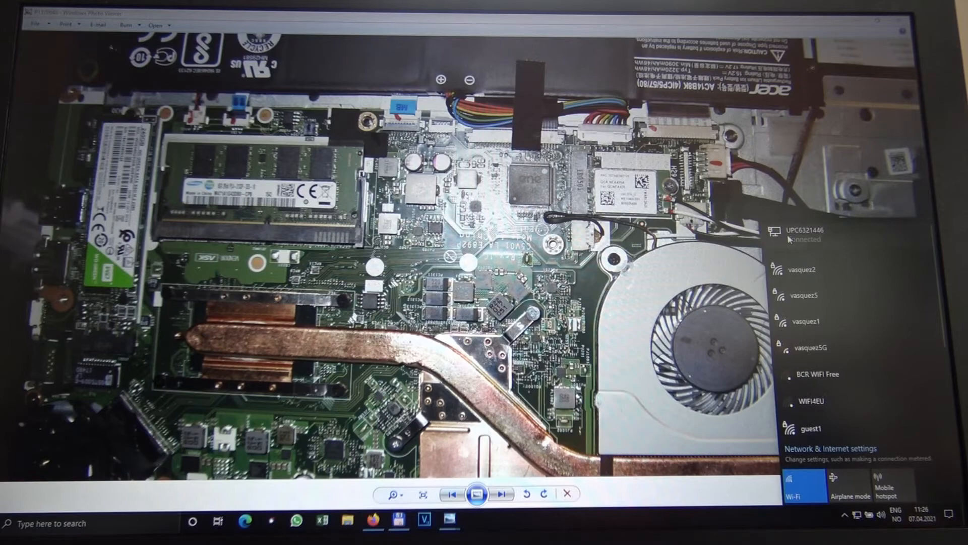
left_click(829, 448)
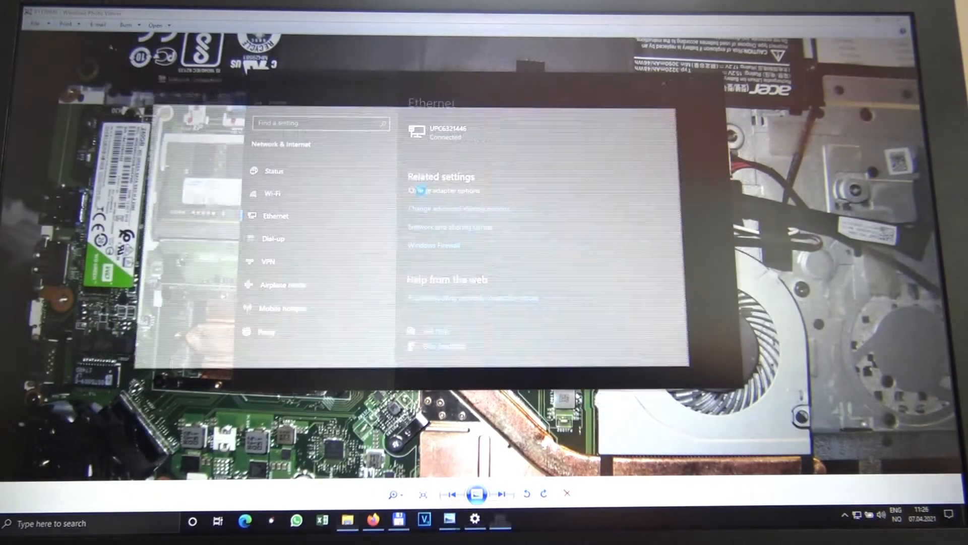
left_click(440, 190)
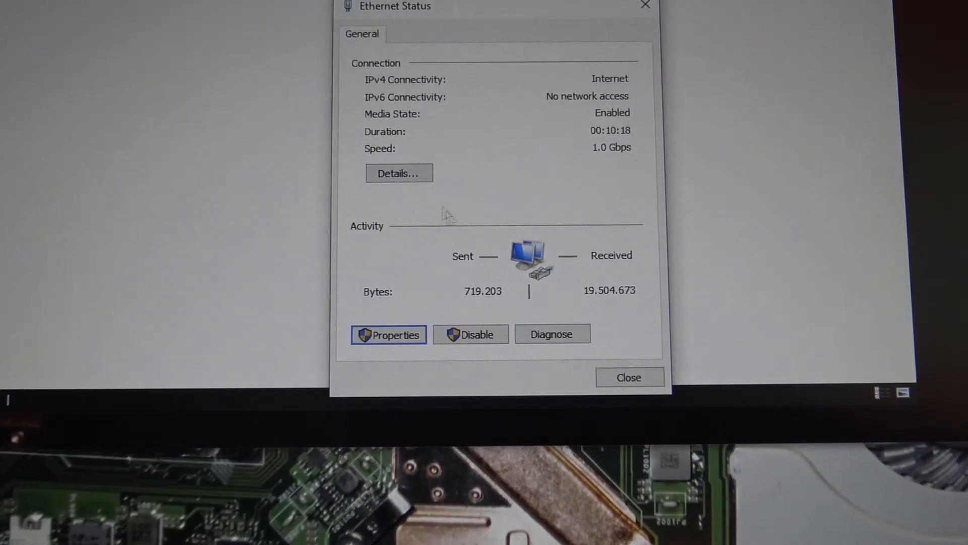
left_click(399, 172)
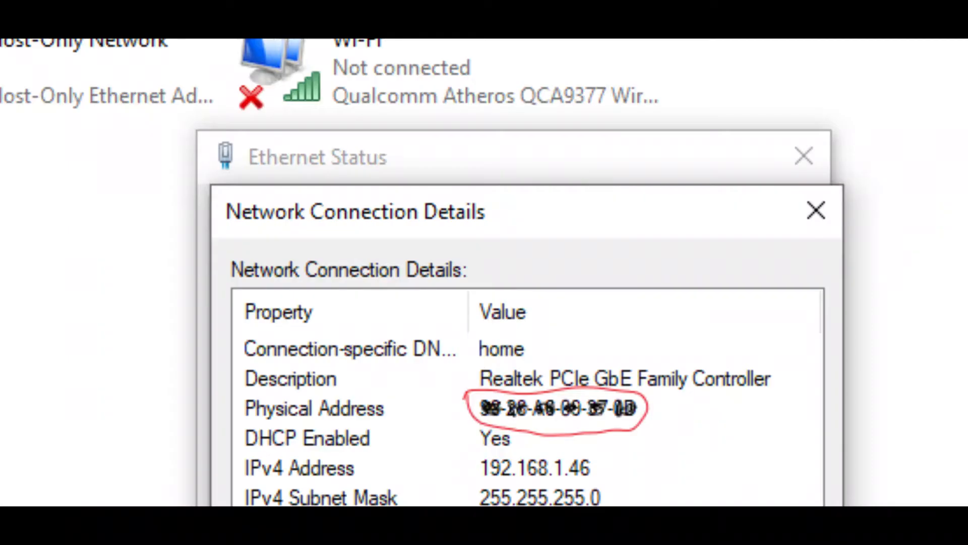